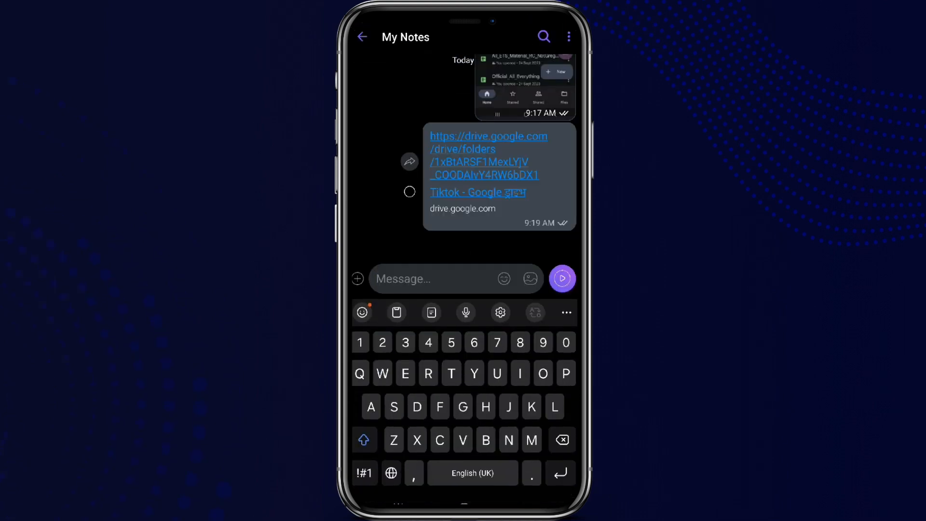
# Open the shared Tiktok folder from the chat link and show Drive's New options for uploading
pyautogui.click(478, 191)
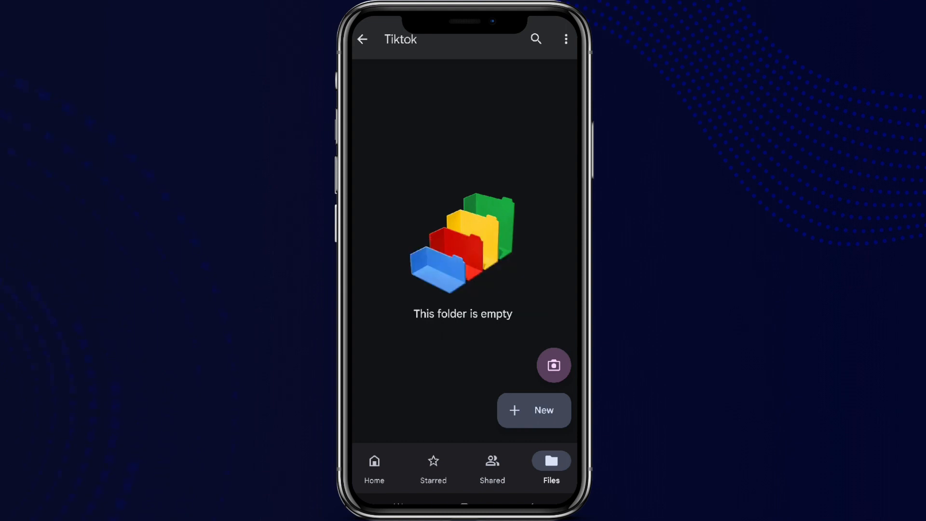
pyautogui.click(533, 410)
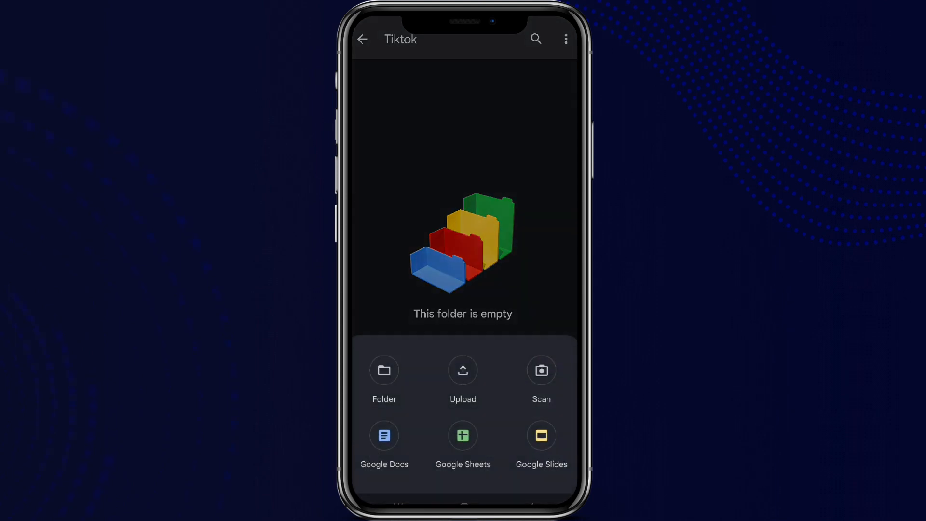